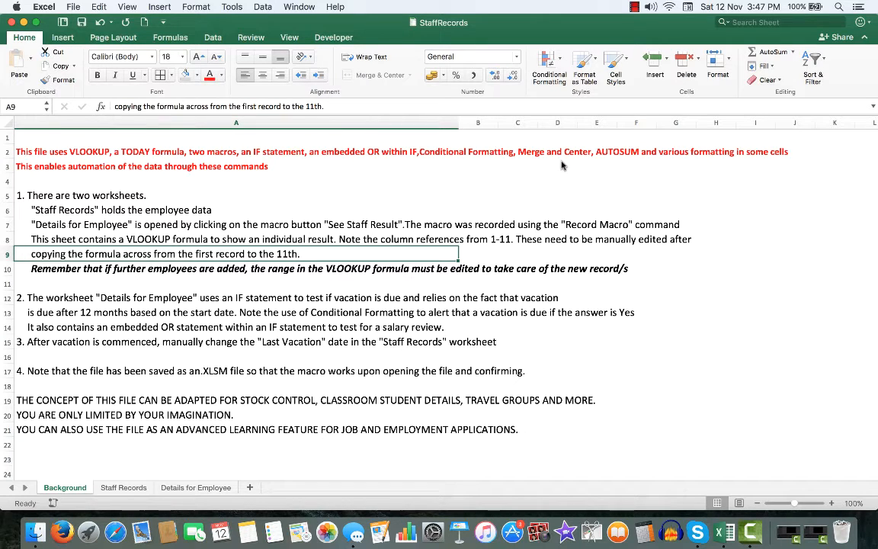
{"action": "mouse_move", "coordinate": [155, 160]}
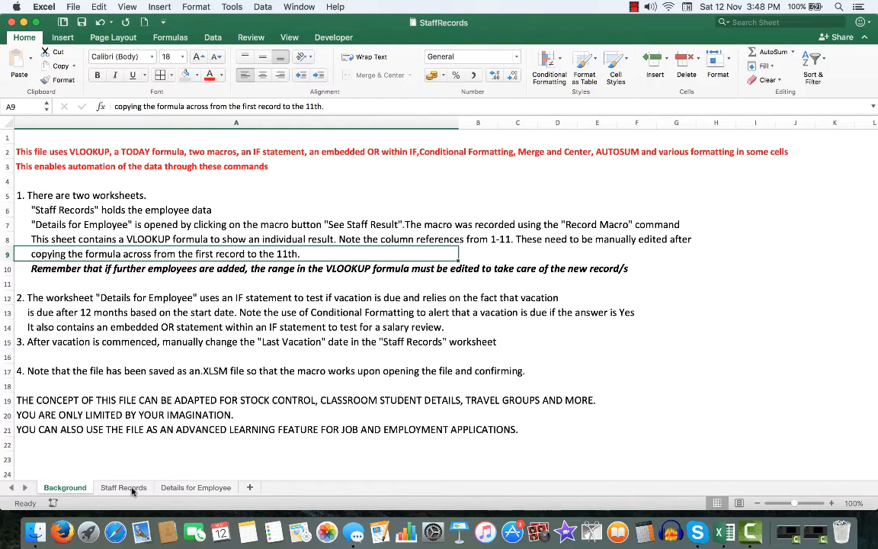
Switch to the Staff Records sheet showing the Staff Data table of employees.
{"action": "left_click", "coordinate": [122, 488]}
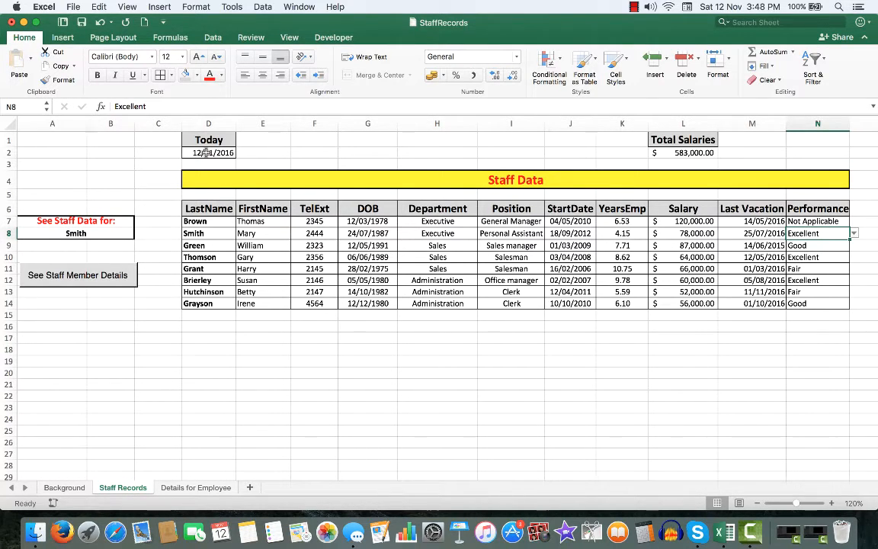
{"action": "left_click", "coordinate": [511, 122]}
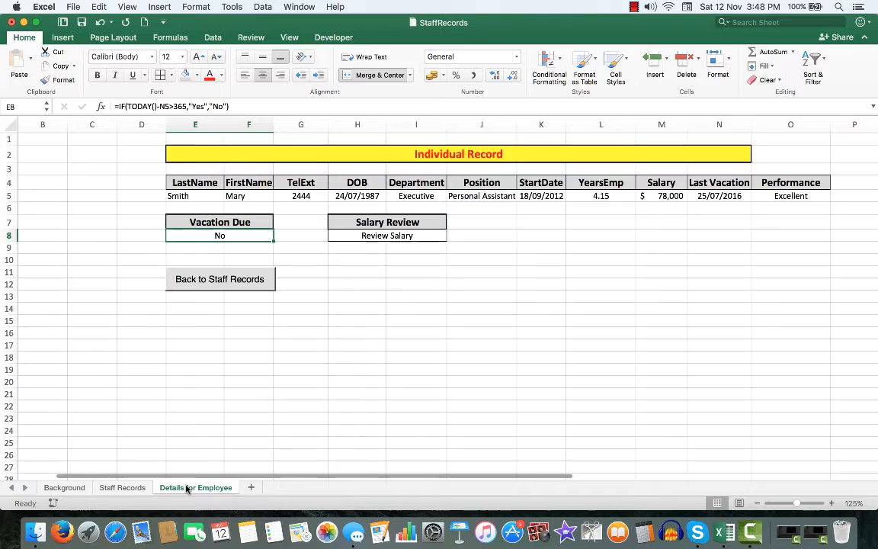
{"action": "mouse_move", "coordinate": [168, 347]}
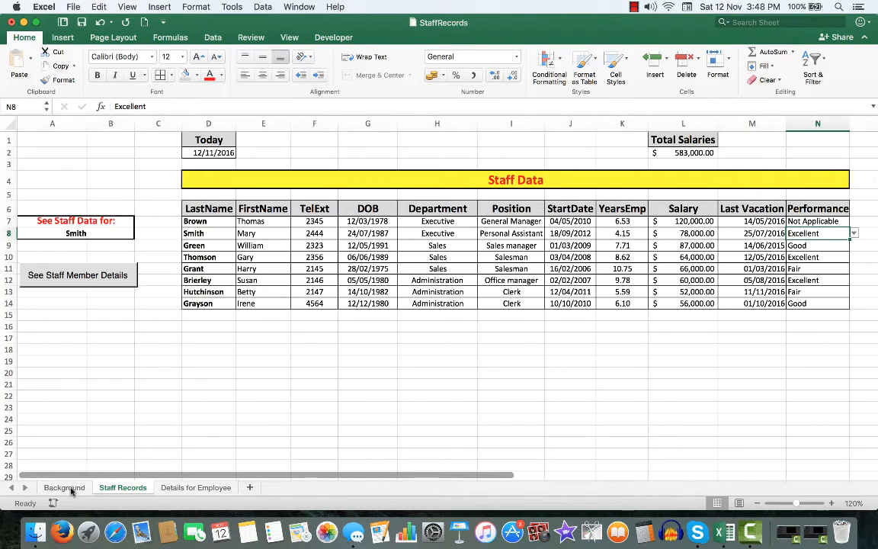
Return to the Background notes sheet explaining the workbook's formulas and macros.
{"action": "left_click", "coordinate": [64, 488]}
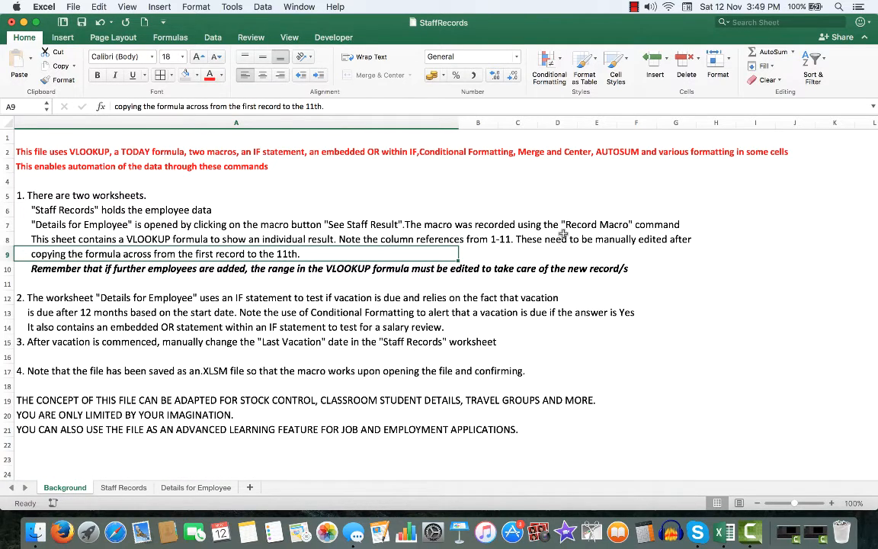
{"action": "mouse_move", "coordinate": [160, 247]}
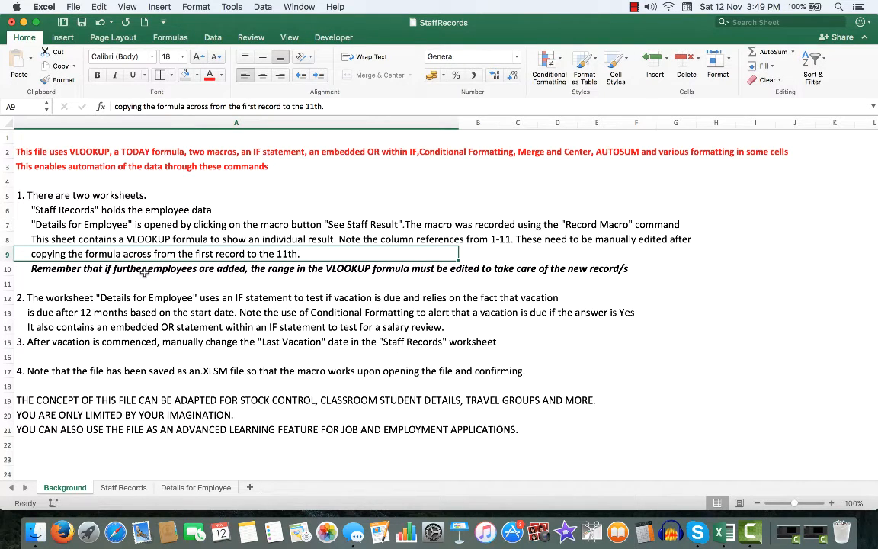
{"action": "mouse_move", "coordinate": [134, 294]}
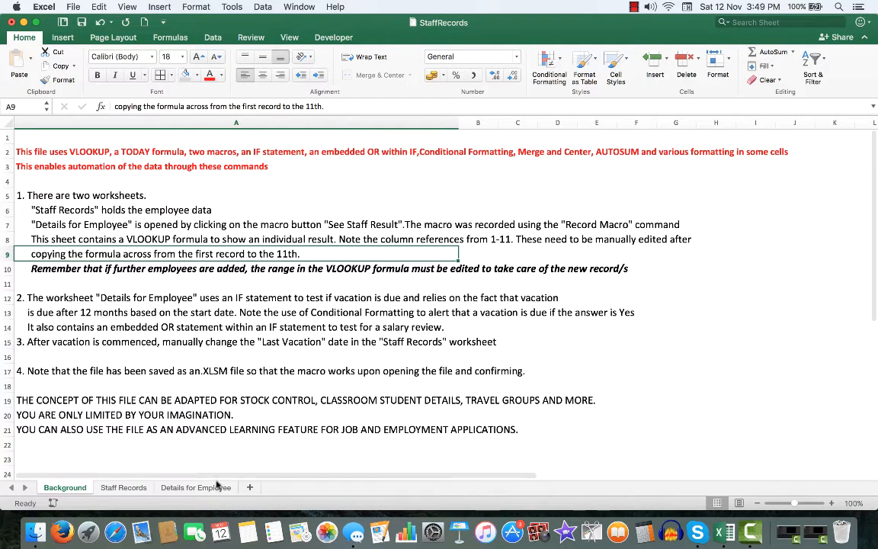
View Smith's Individual Record on Details for Employee, then return to the Background notes.
{"action": "left_click", "coordinate": [195, 488]}
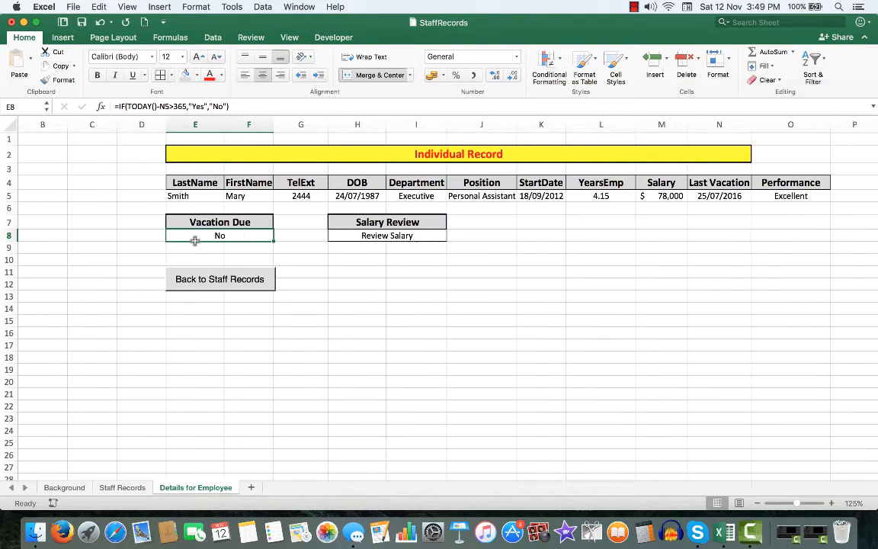
{"action": "mouse_move", "coordinate": [241, 235]}
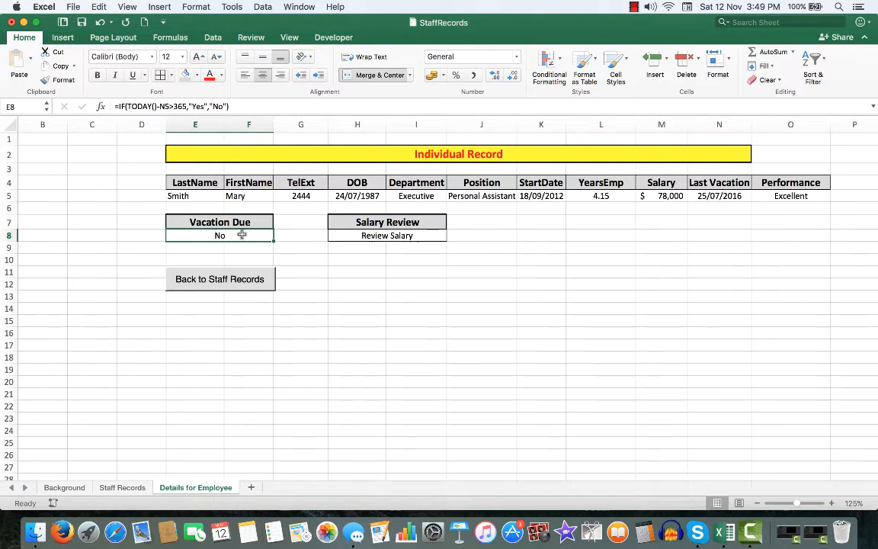
{"action": "mouse_move", "coordinate": [140, 437]}
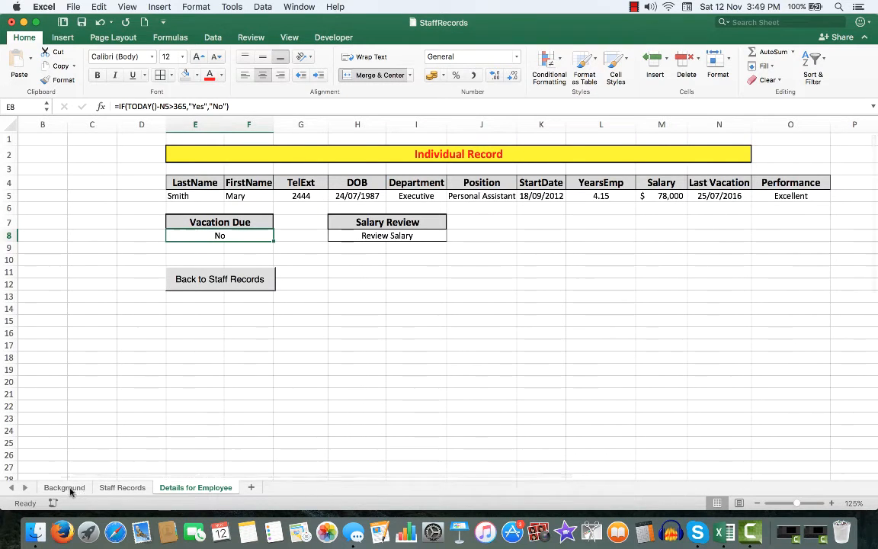
{"action": "left_click", "coordinate": [64, 488]}
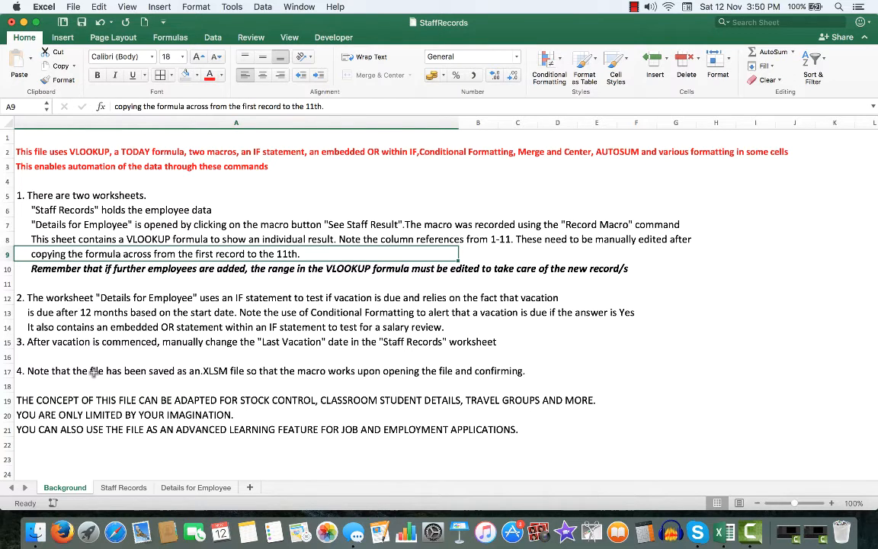
{"action": "mouse_move", "coordinate": [61, 404]}
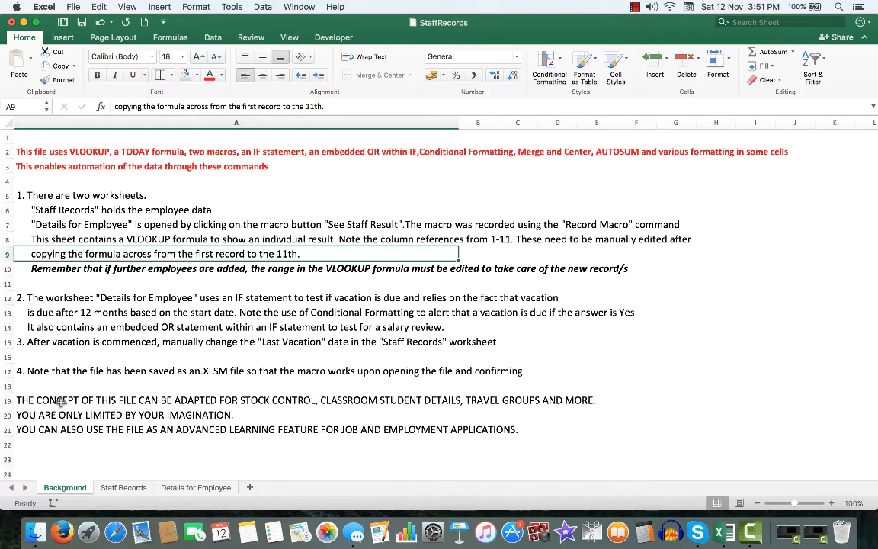
{"action": "mouse_move", "coordinate": [70, 434]}
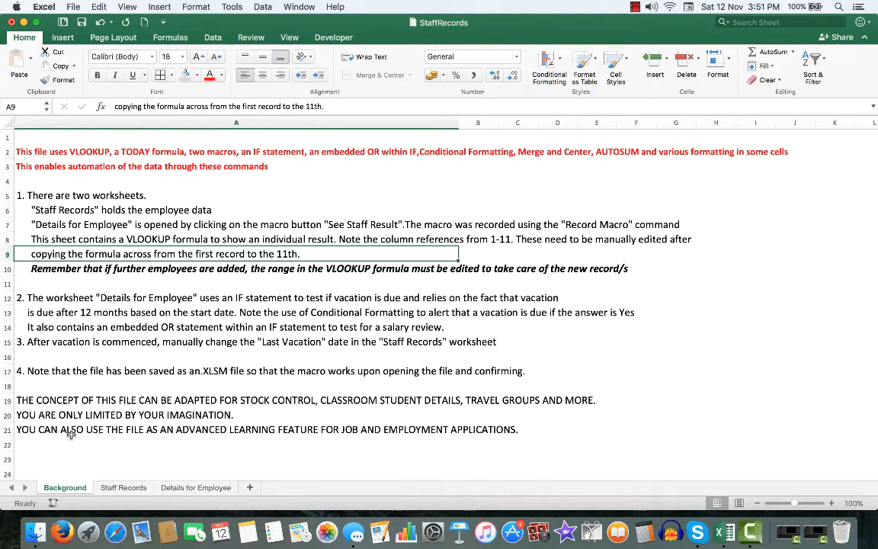
On the Staff Records sheet, enter Green in cell A8 as the employee to look up.
{"action": "left_click", "coordinate": [122, 488]}
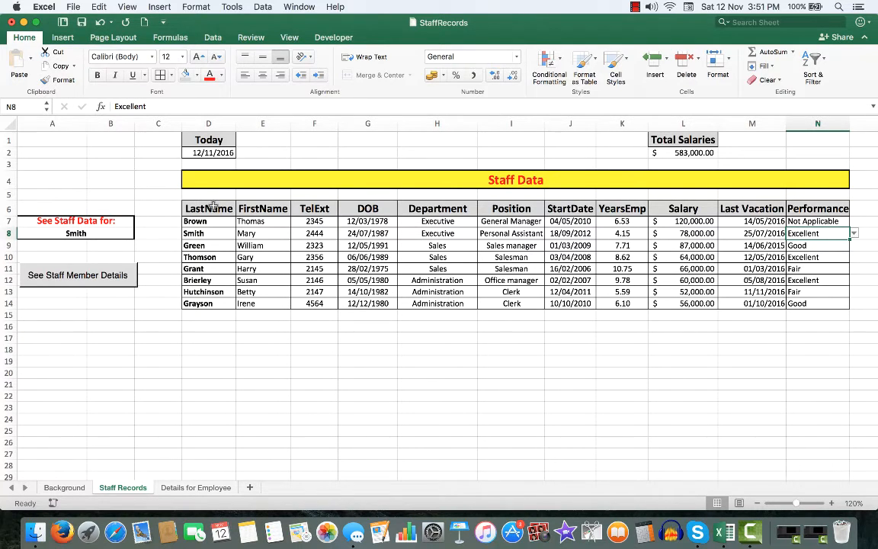
{"action": "left_click", "coordinate": [207, 153]}
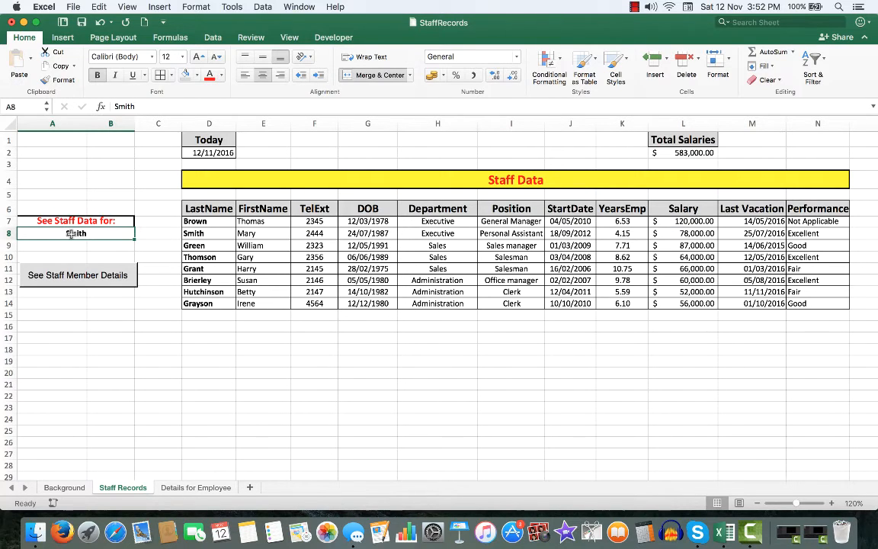
{"action": "type", "text": "Green"}
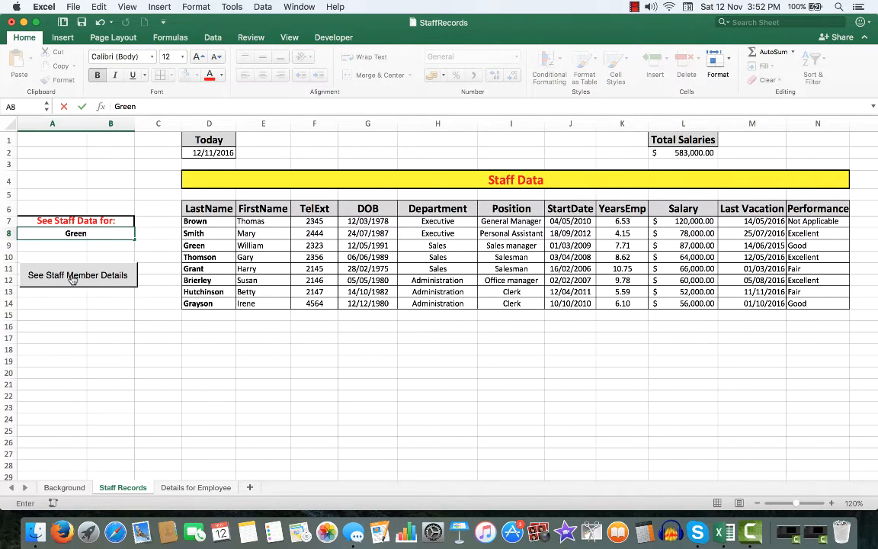
Bring up Green's Individual Record via See Staff Member Details, with Vacation Due Yes.
{"action": "left_click", "coordinate": [76, 274]}
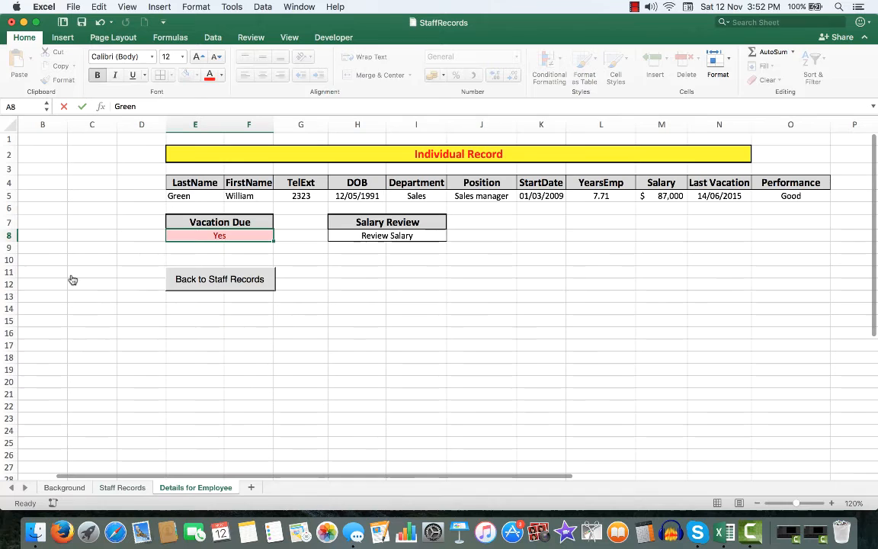
{"action": "left_click", "coordinate": [219, 234]}
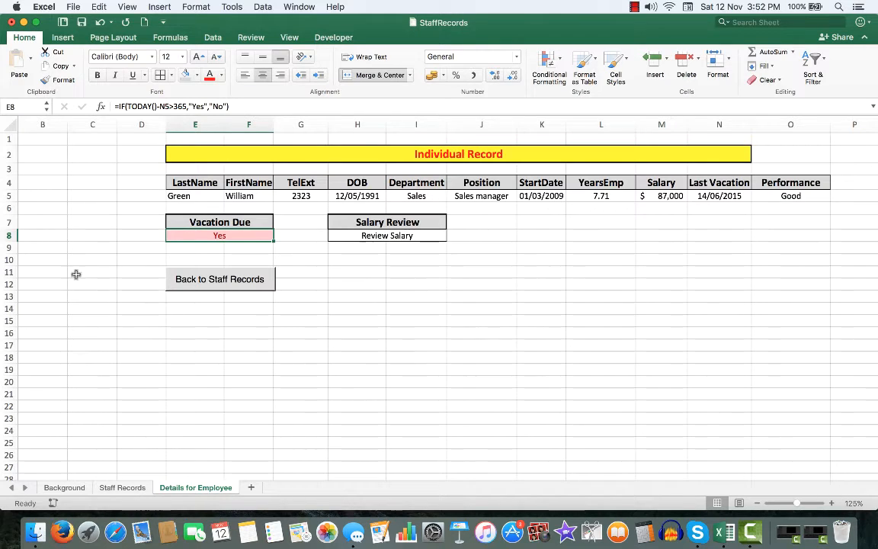
{"action": "mouse_move", "coordinate": [224, 204]}
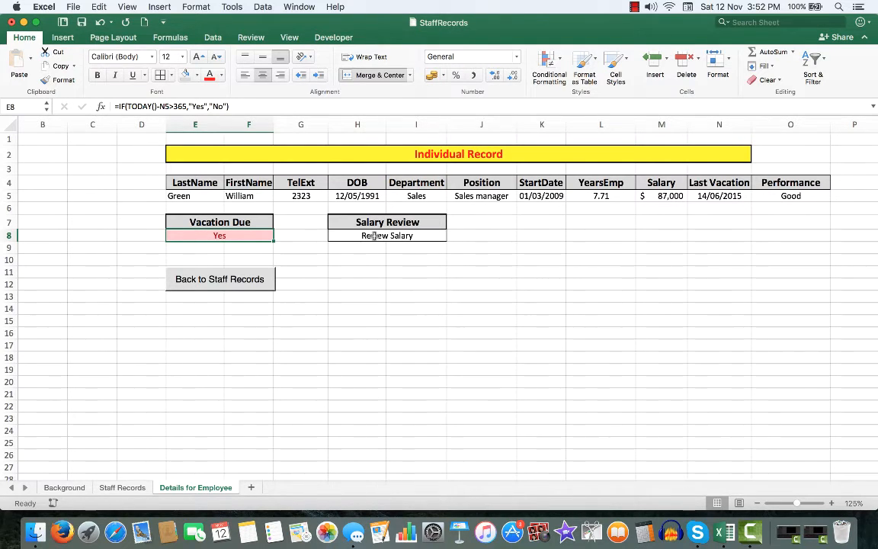
{"action": "left_click", "coordinate": [387, 234]}
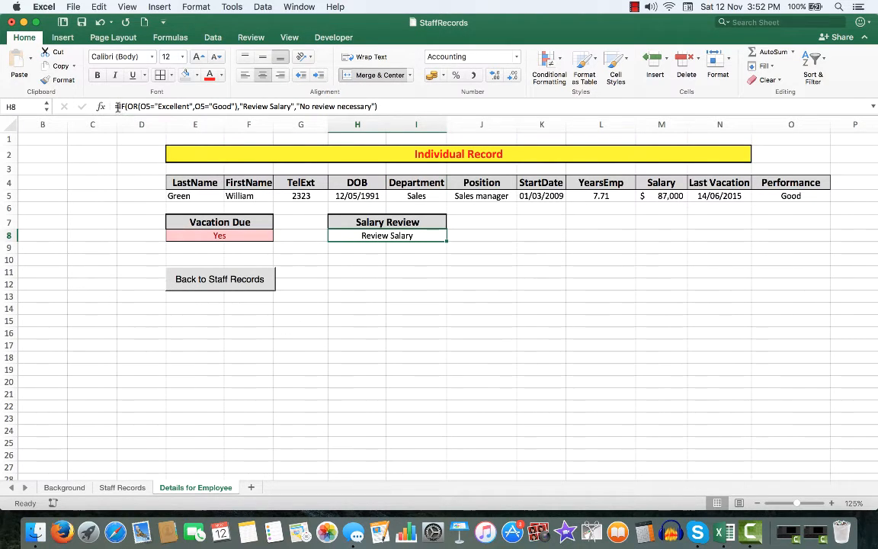
{"action": "mouse_move", "coordinate": [118, 107]}
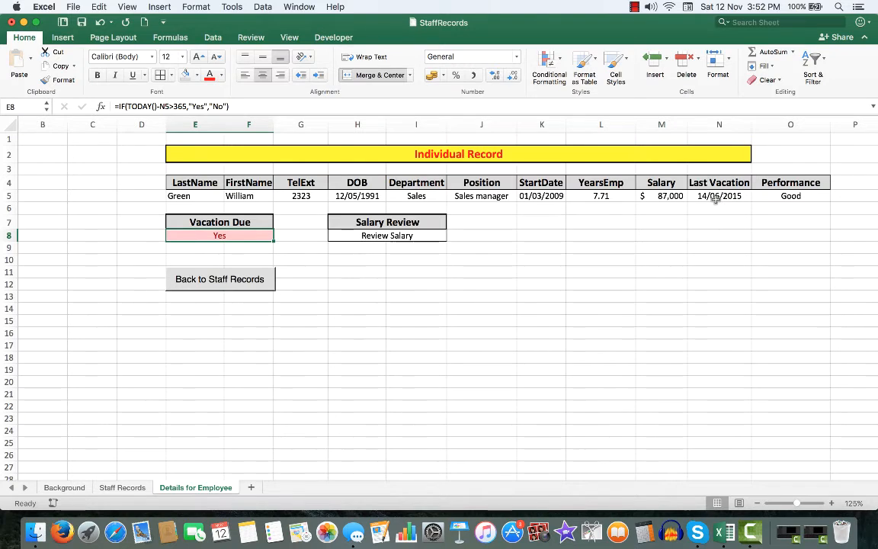
{"action": "left_click", "coordinate": [719, 195]}
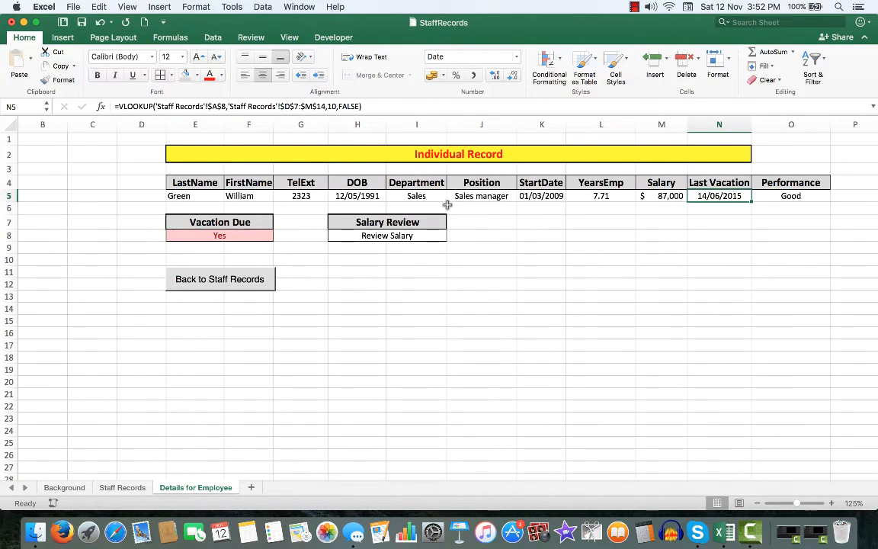
{"action": "left_click", "coordinate": [220, 235]}
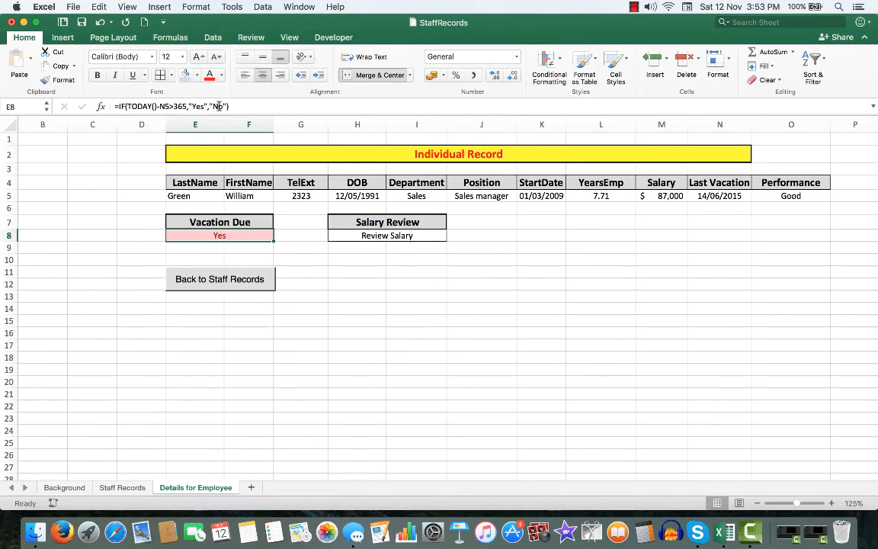
{"action": "mouse_move", "coordinate": [494, 256]}
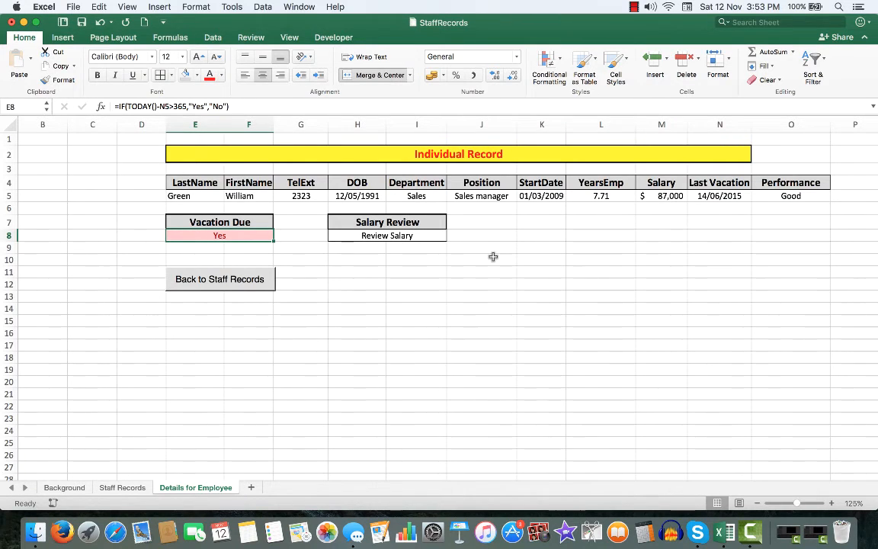
{"action": "mouse_move", "coordinate": [534, 197]}
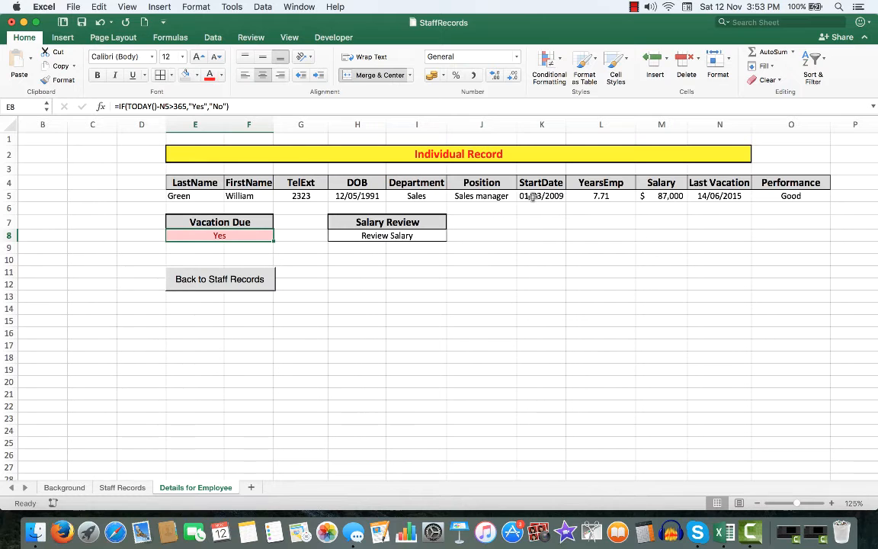
{"action": "mouse_move", "coordinate": [561, 204]}
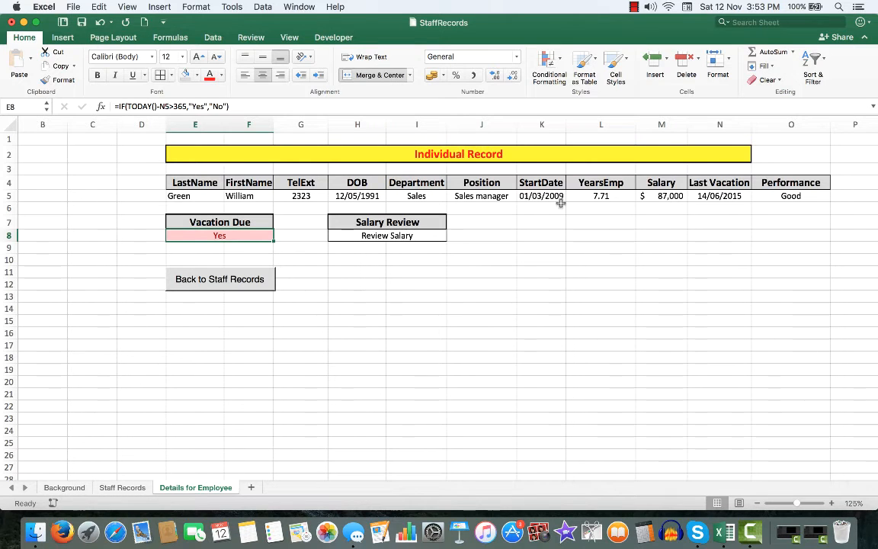
{"action": "mouse_move", "coordinate": [711, 198]}
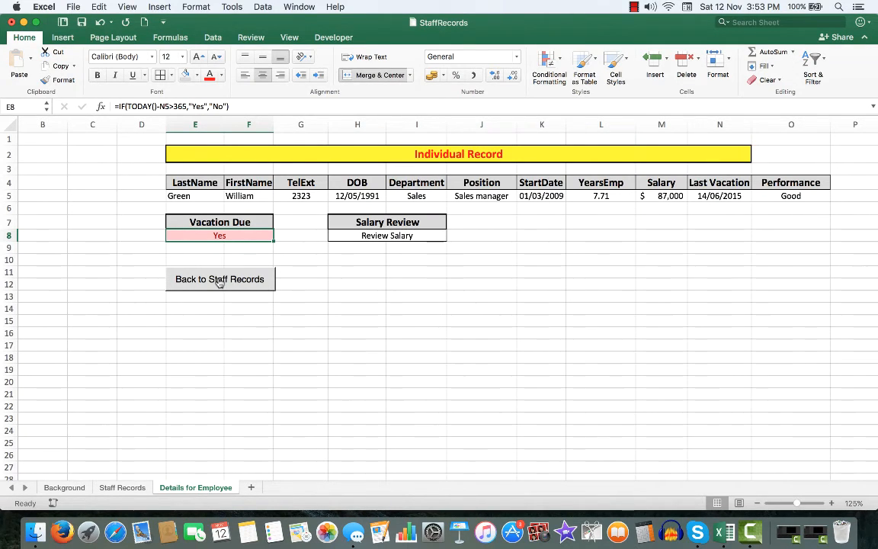
Go back to Staff Records and enter Hutchinson in A8 as the employee to look up.
{"action": "left_click", "coordinate": [219, 278]}
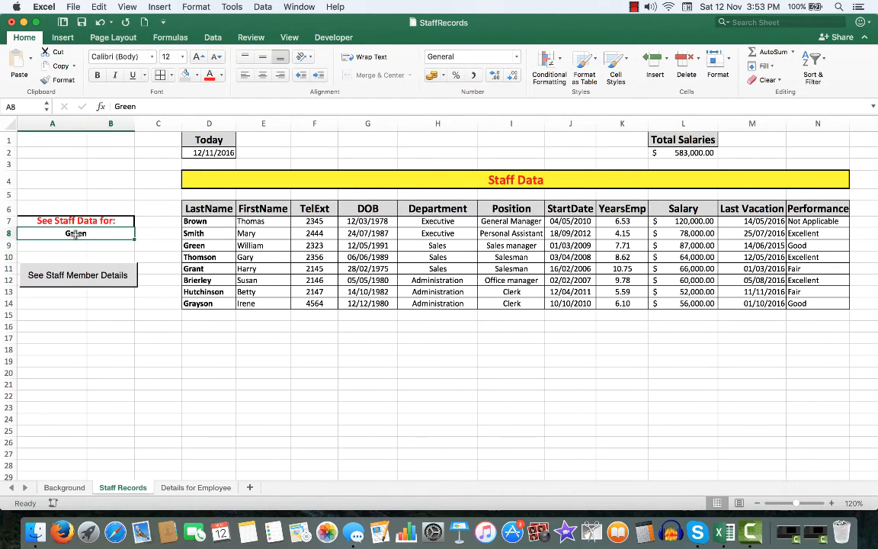
{"action": "type", "text": "Hutchinson"}
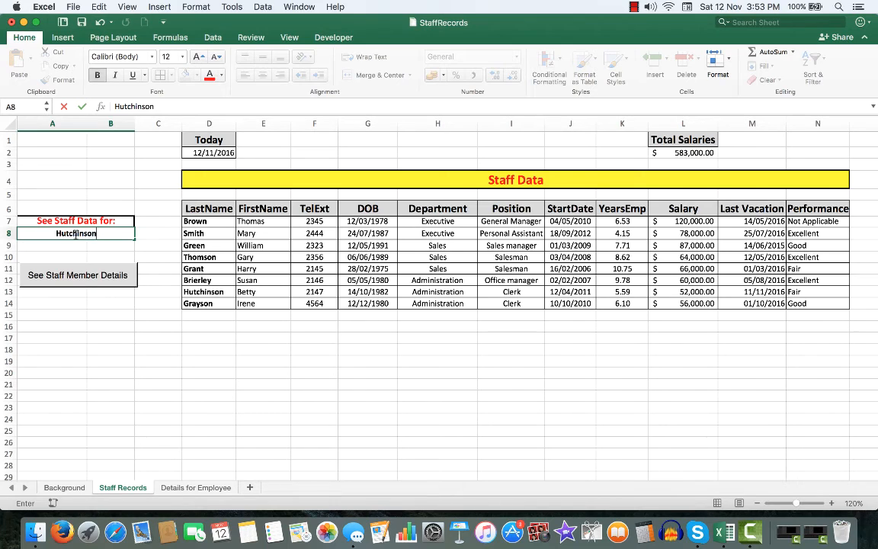
Show Hutchinson's Individual Record and inspect the Vacation Due formula showing No.
{"action": "left_click", "coordinate": [76, 274]}
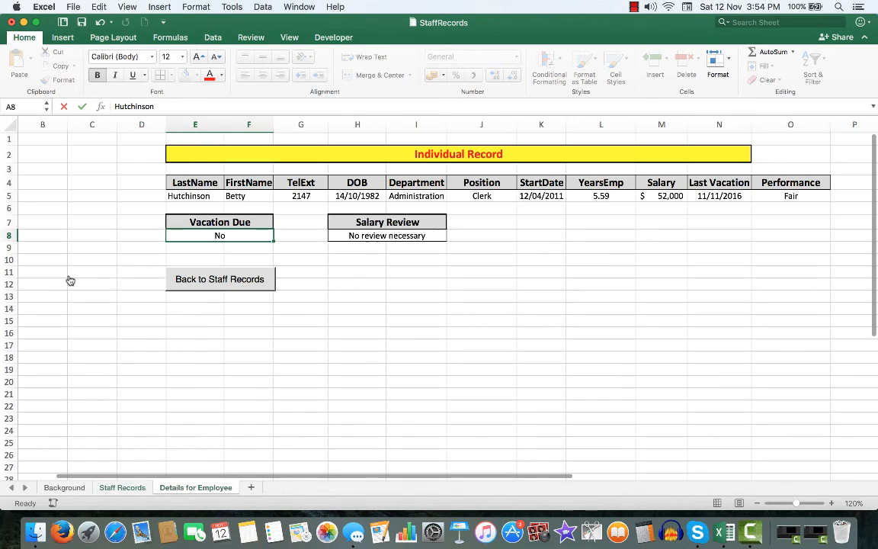
{"action": "left_click", "coordinate": [219, 235]}
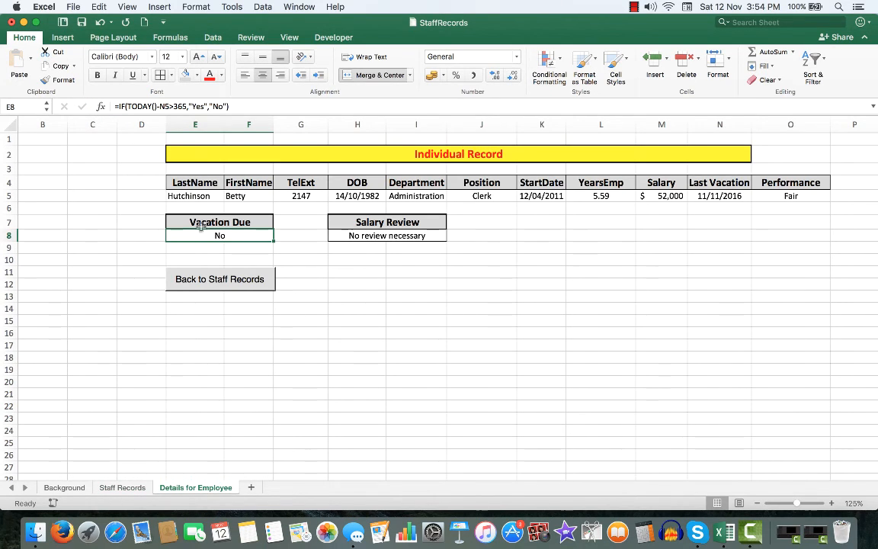
{"action": "mouse_move", "coordinate": [693, 204]}
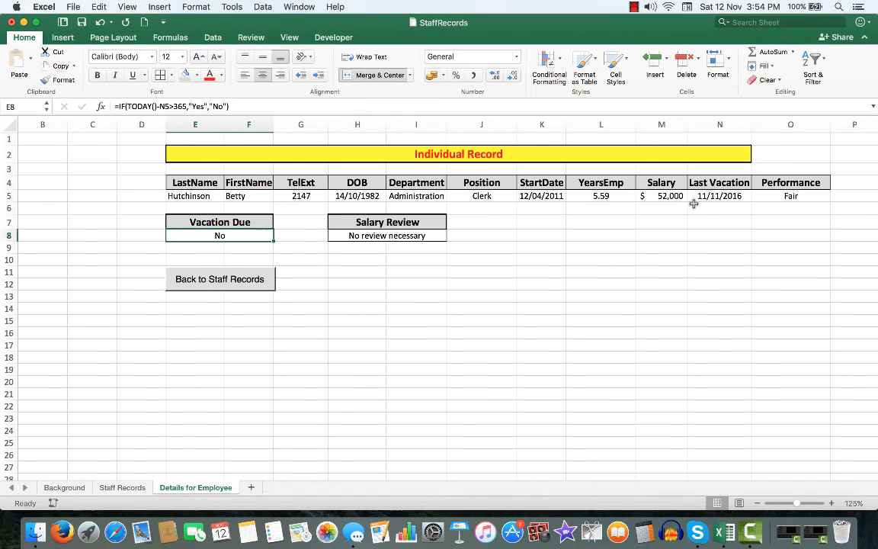
{"action": "mouse_move", "coordinate": [709, 197]}
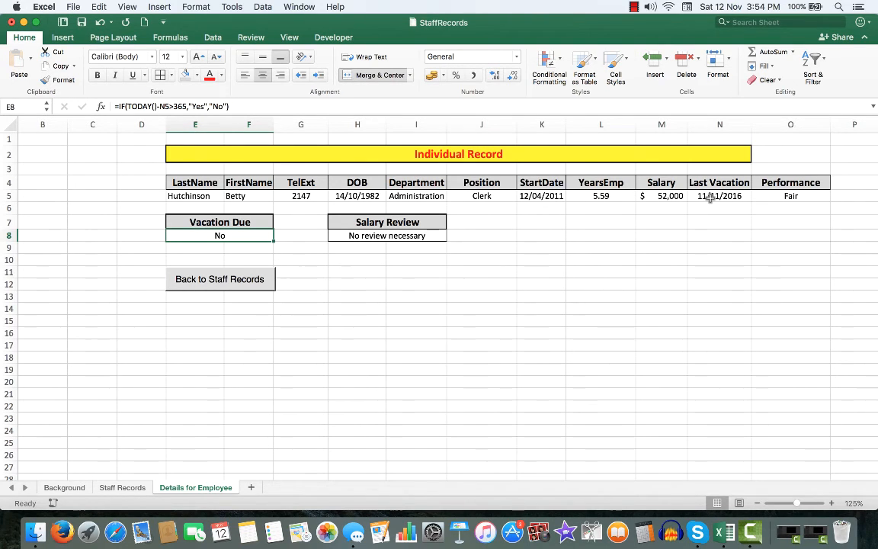
{"action": "mouse_move", "coordinate": [782, 192]}
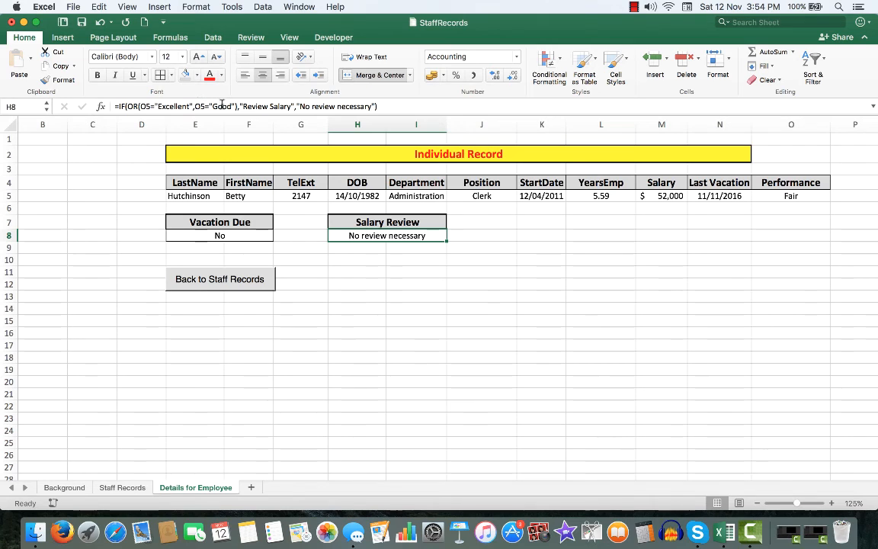
{"action": "mouse_move", "coordinate": [386, 316]}
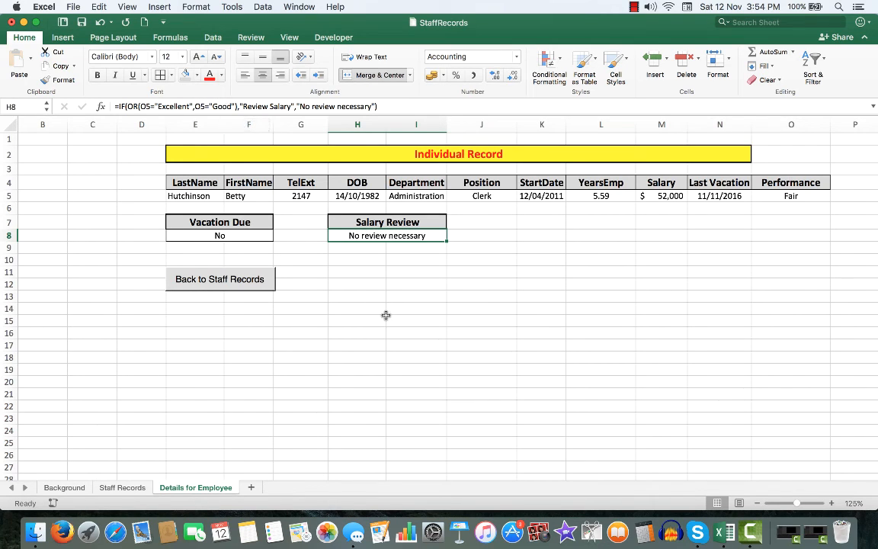